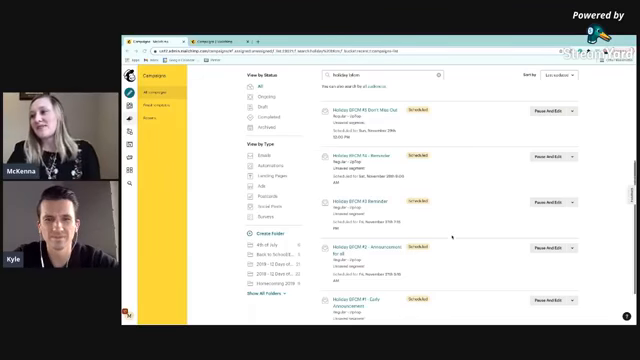
scroll(down, 3)
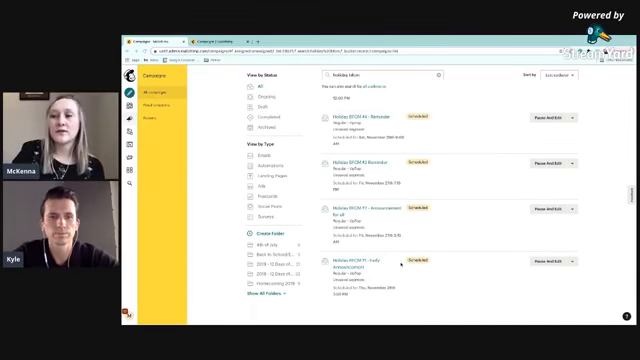
scroll(up, 3)
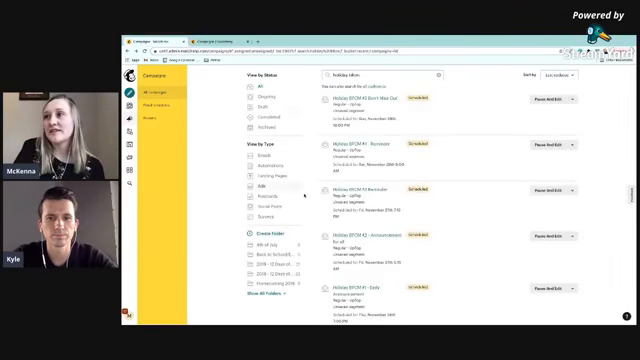
scroll(up, 3)
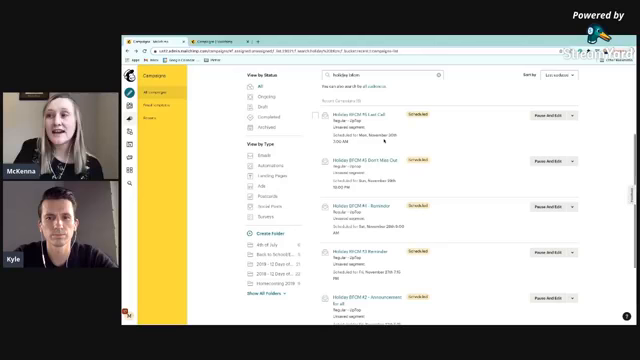